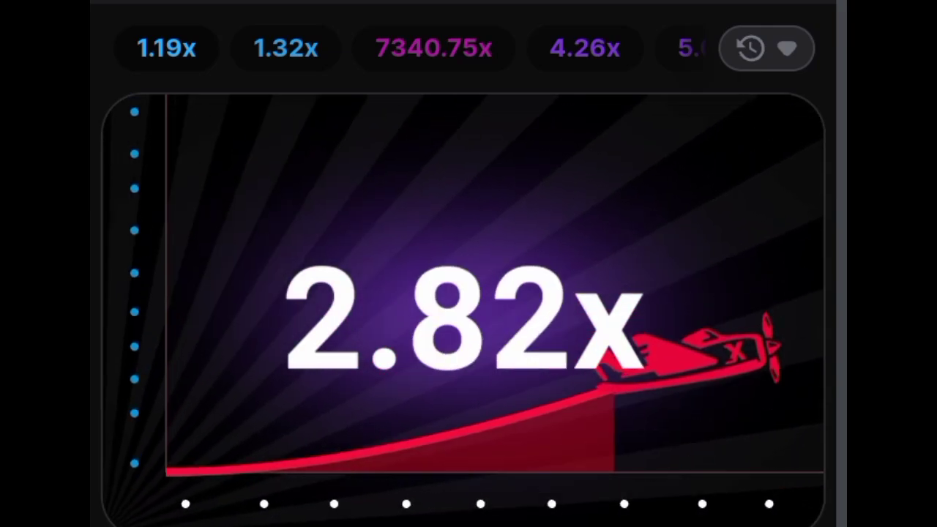
Watch the round run until the plane flies away at 10.85x
scroll("down", 3)
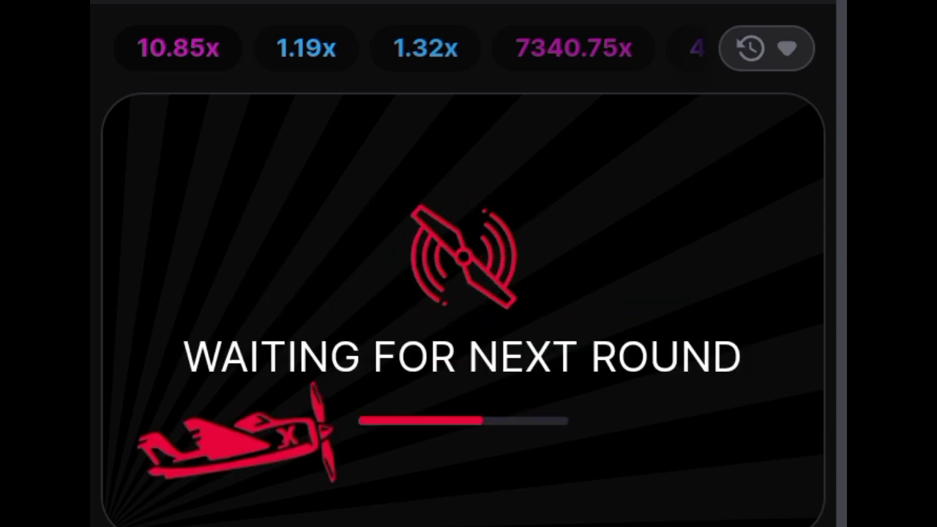
Show the live chat panel with other players' messages
left_click(750, 48)
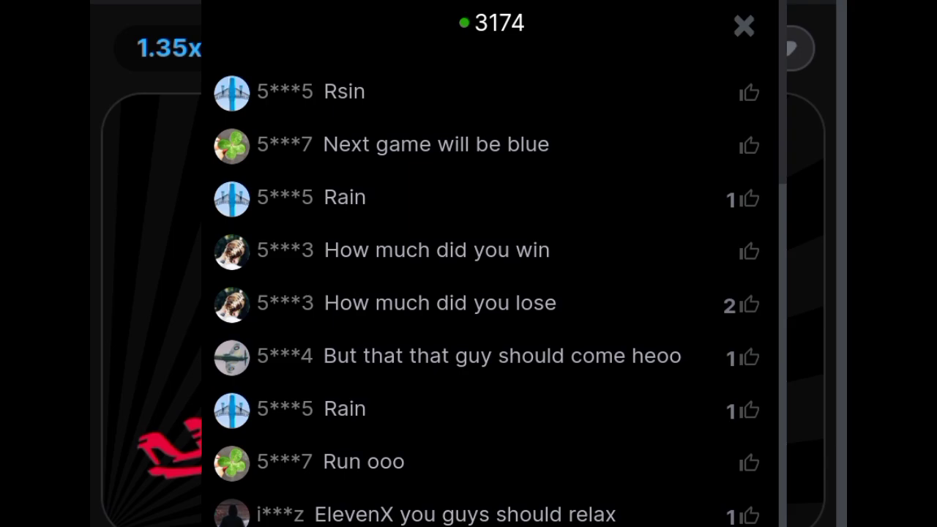
Close the live chat and show the settings menu with sound, music and animation options
scroll("down", 3)
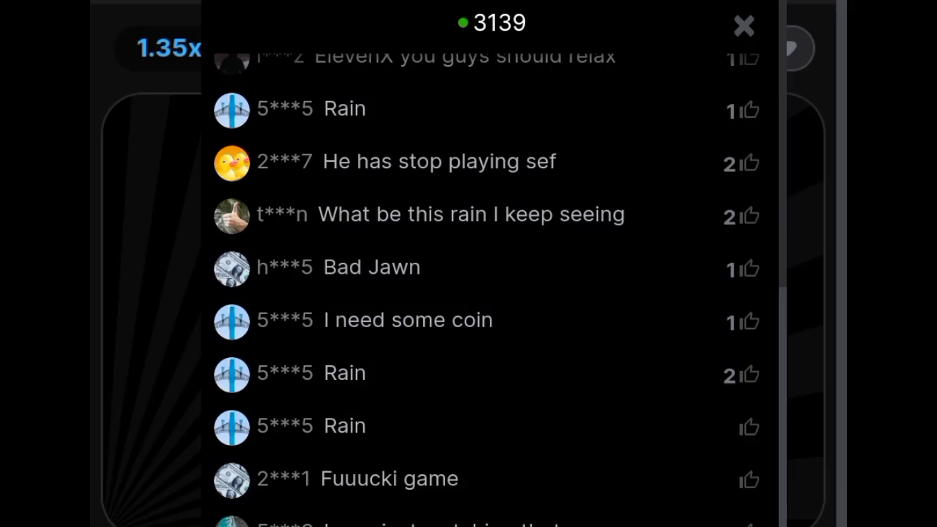
scroll("down", 3)
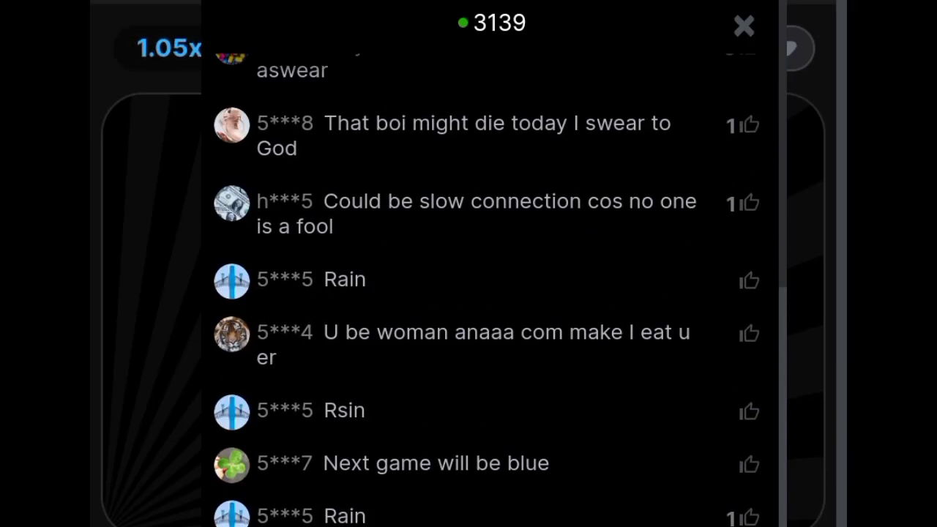
left_click(744, 26)
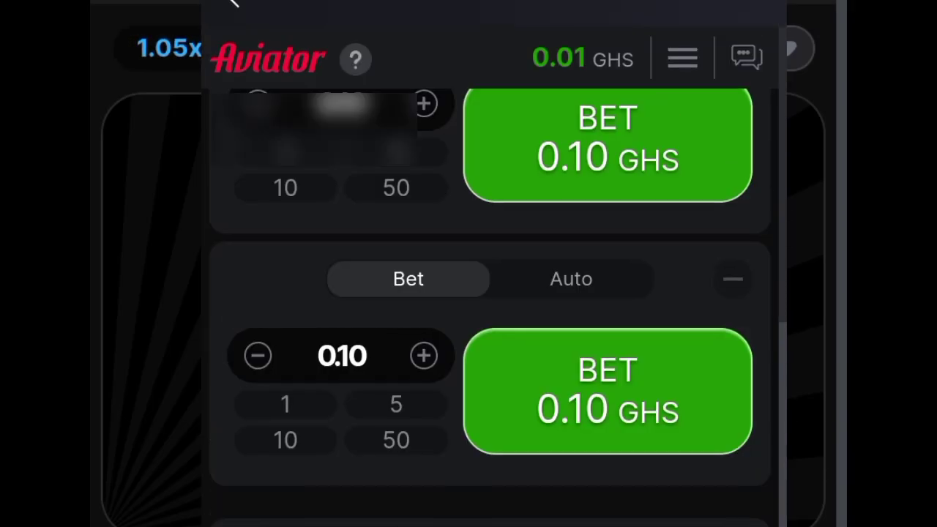
left_click(683, 59)
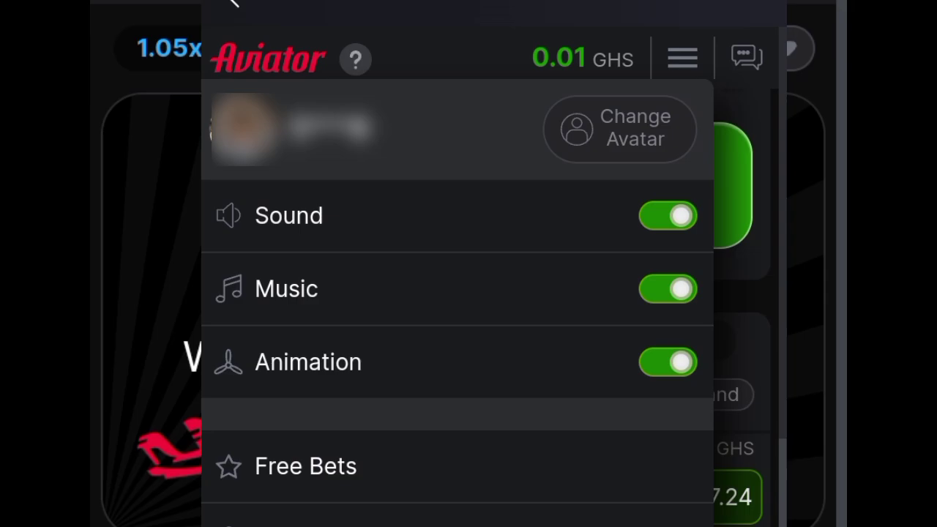